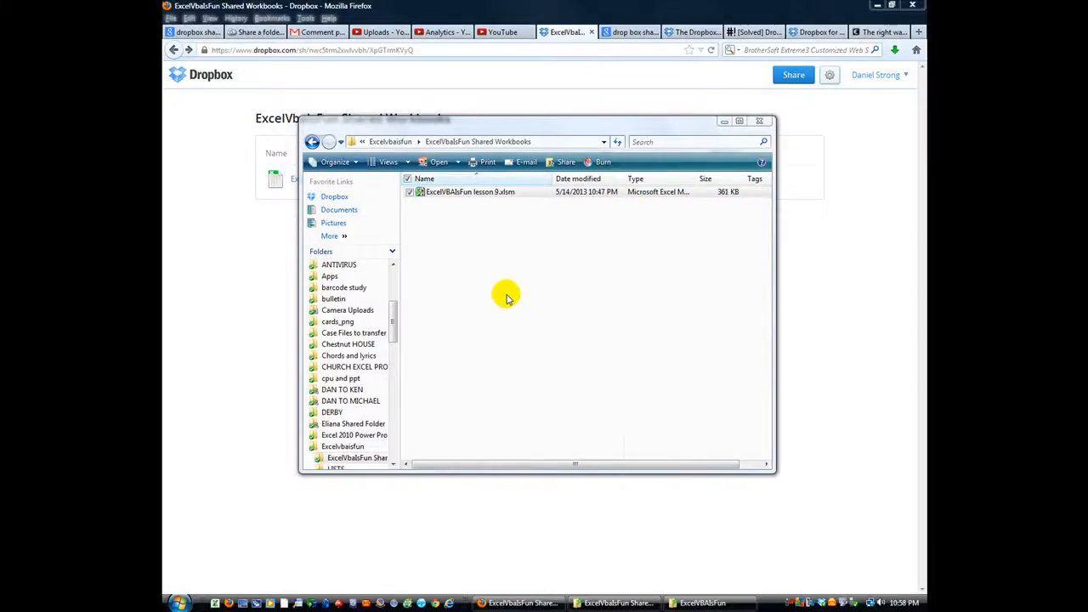
mouse_move(485, 304)
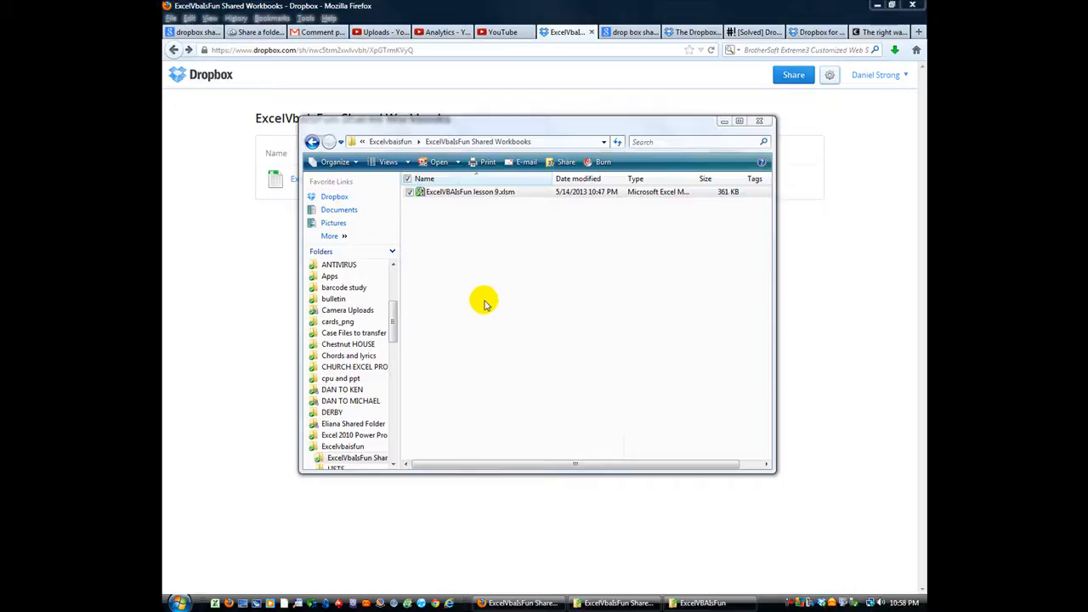
mouse_move(492, 300)
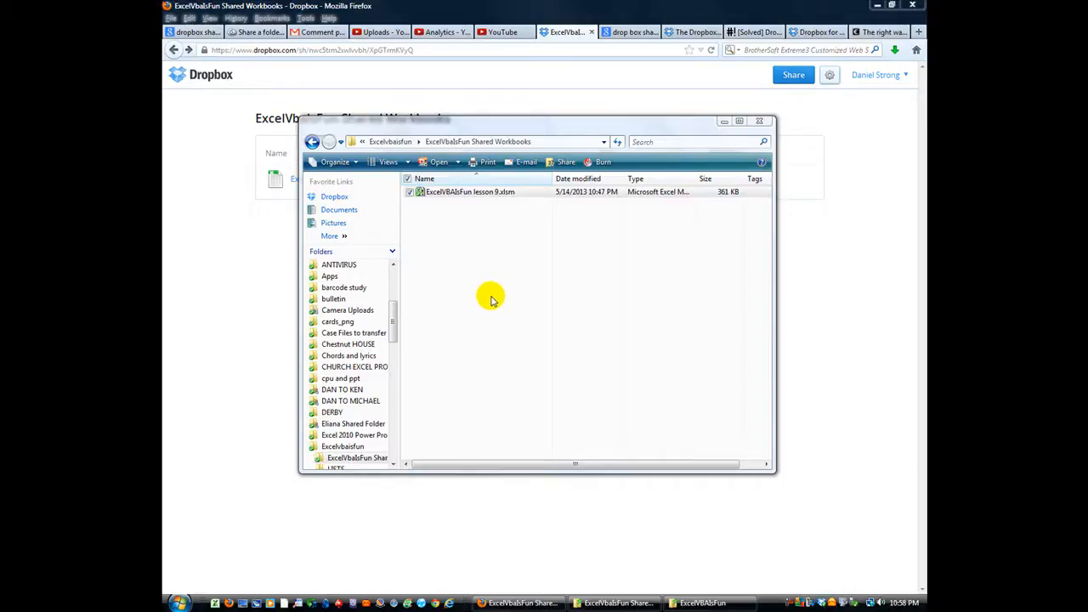
mouse_move(489, 294)
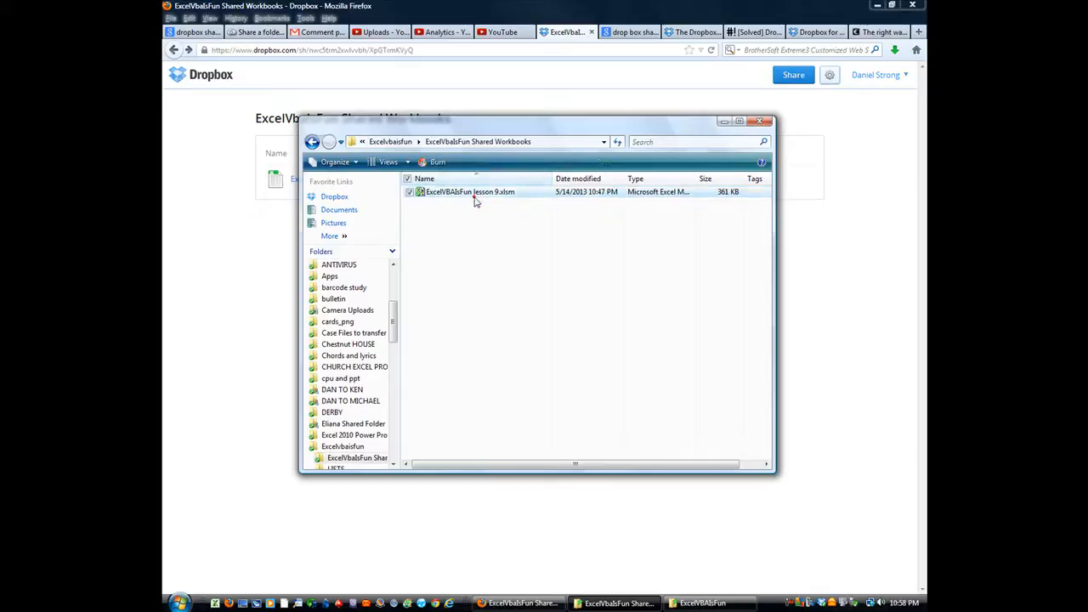
Open the ExcelVBAIsFun lesson 9 .xlsm workbook and dismiss its SUPER COOL PROGRAM splash form.
left_click(470, 191)
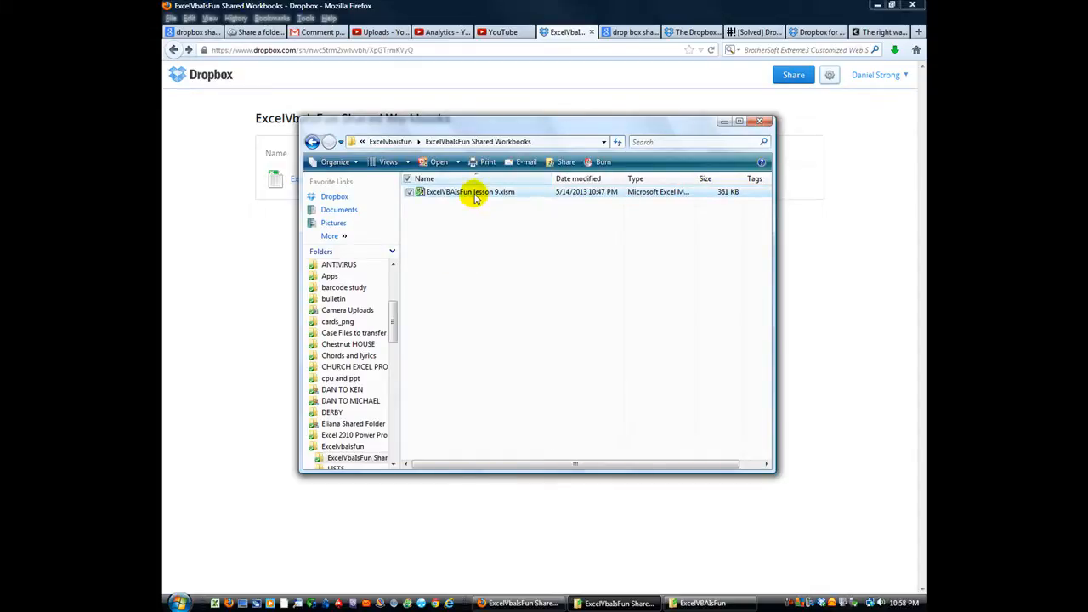
mouse_move(470, 192)
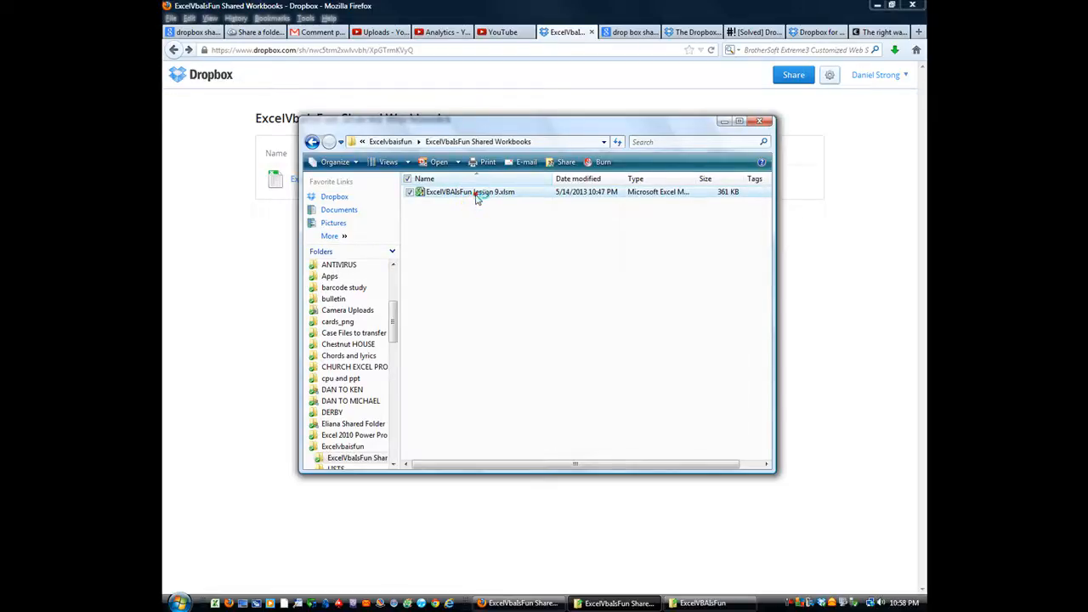
double_click(470, 192)
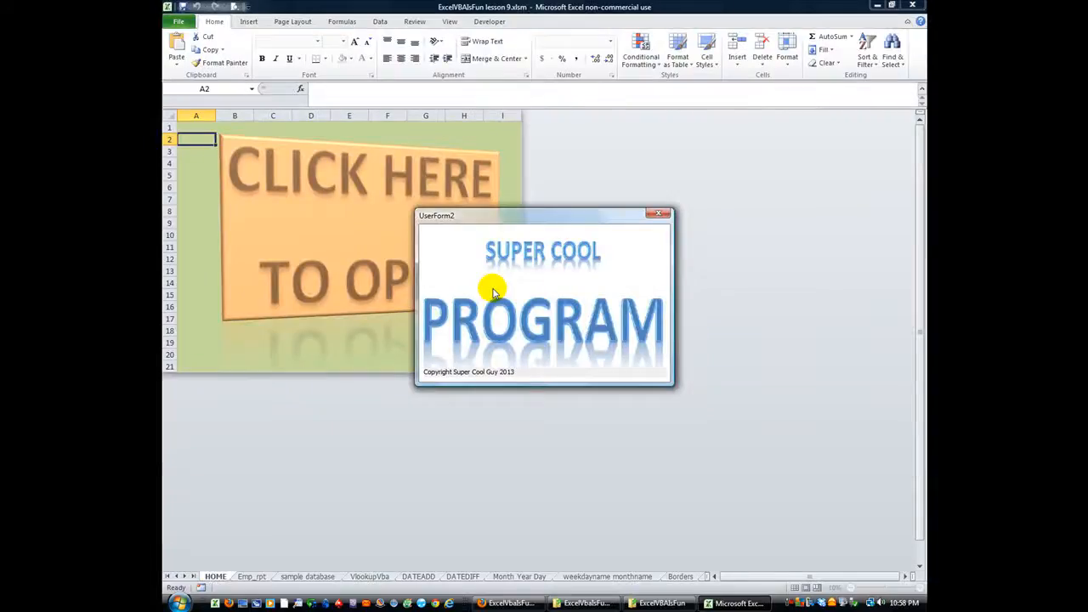
left_click(662, 214)
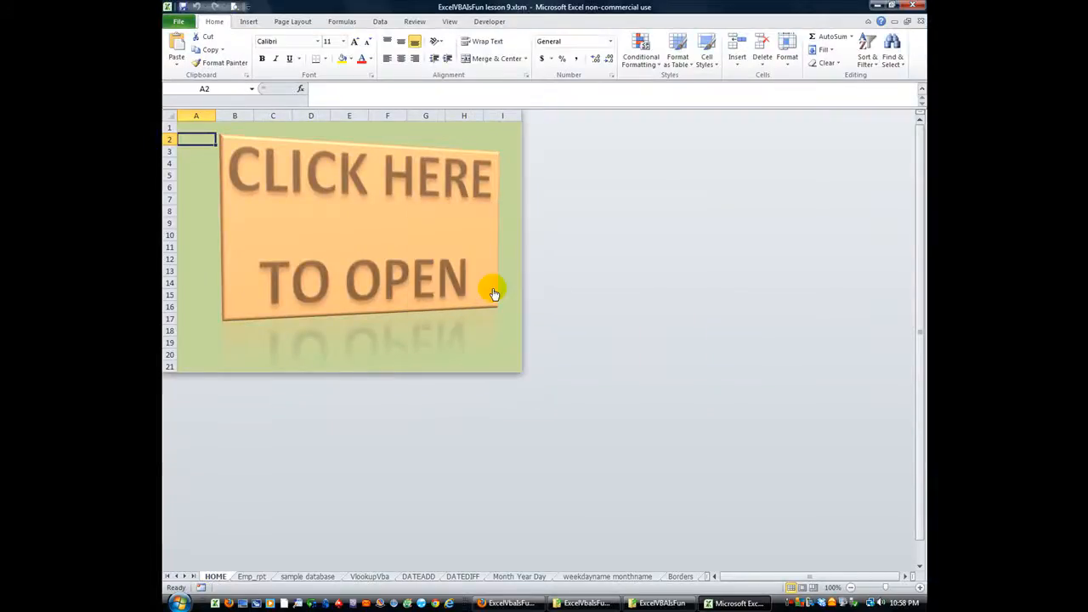
mouse_move(401, 350)
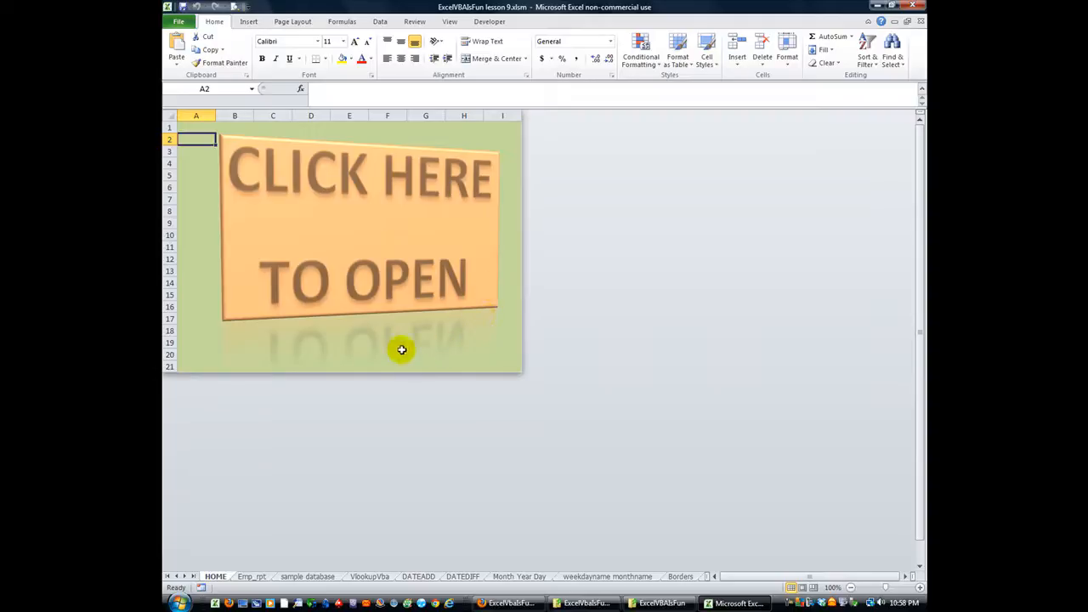
mouse_move(347, 331)
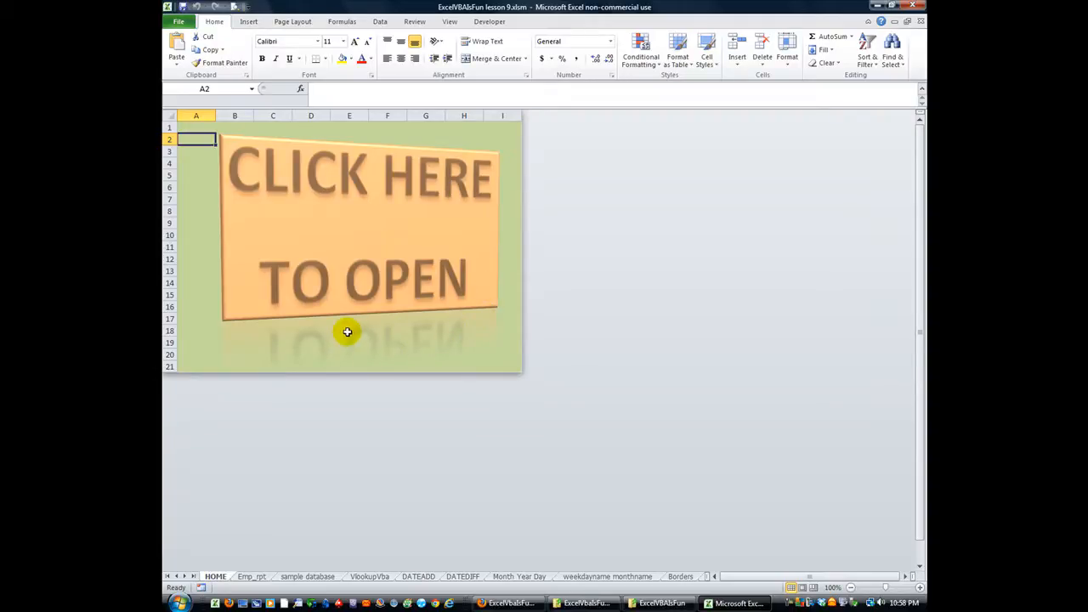
mouse_move(220, 331)
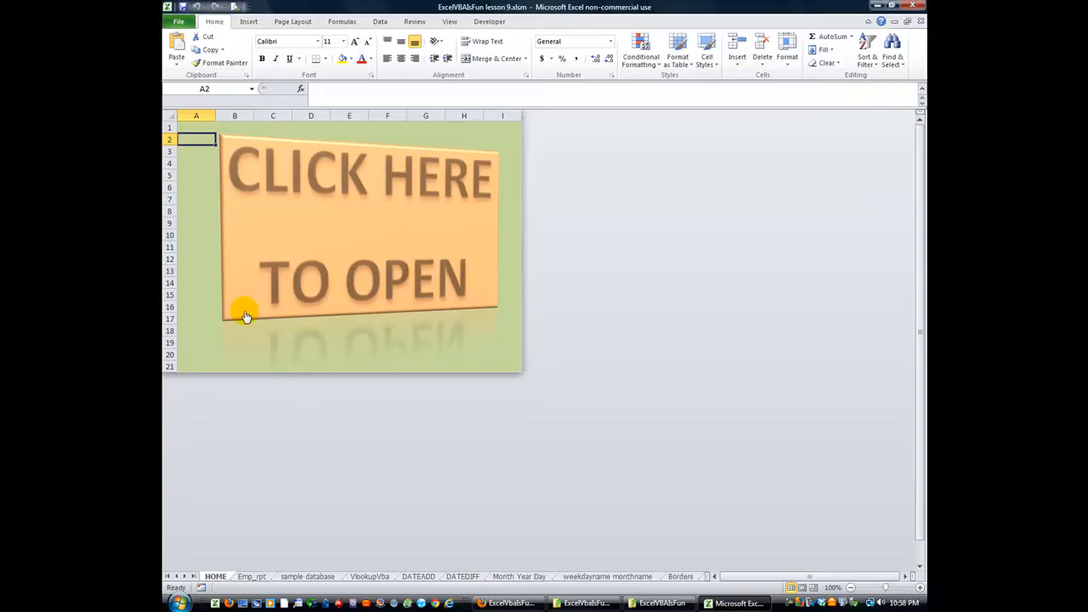
mouse_move(268, 321)
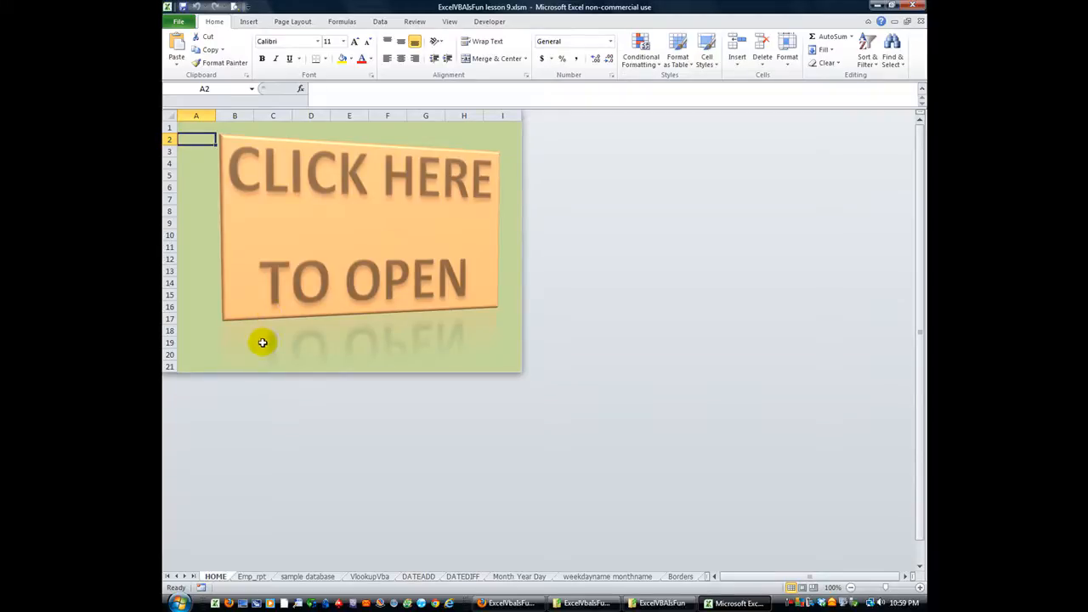
Run the employee report for a chosen employee, confirm the printer, and close print preview.
left_click(263, 343)
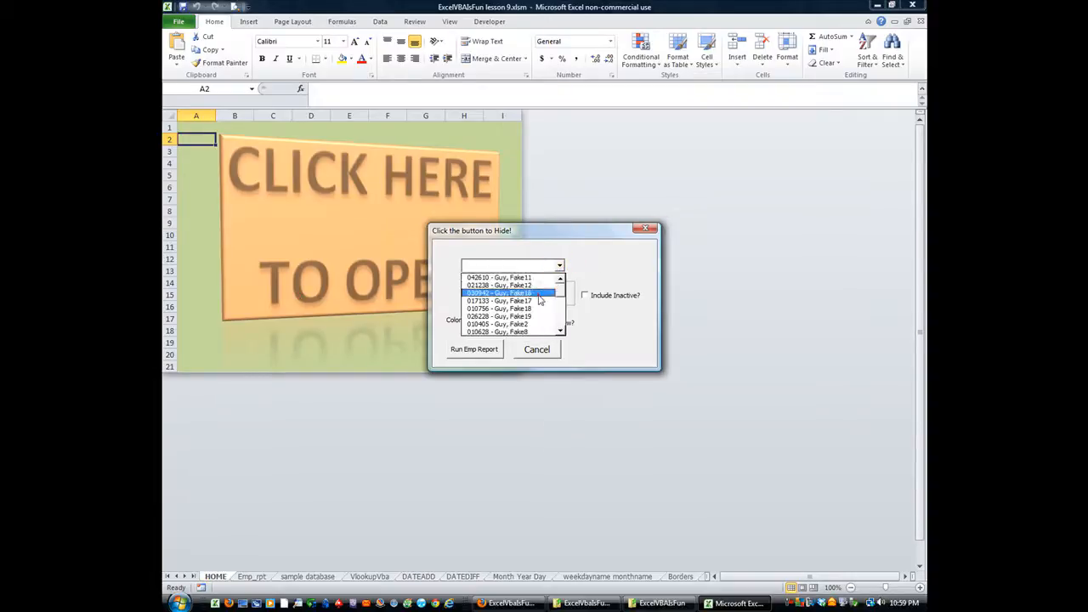
left_click(499, 292)
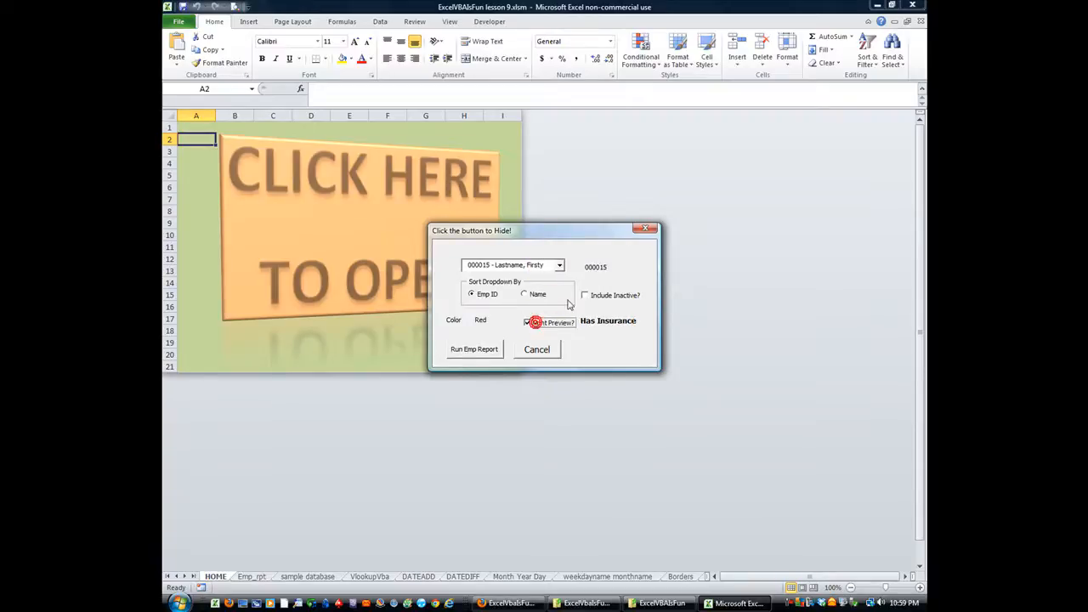
left_click(474, 350)
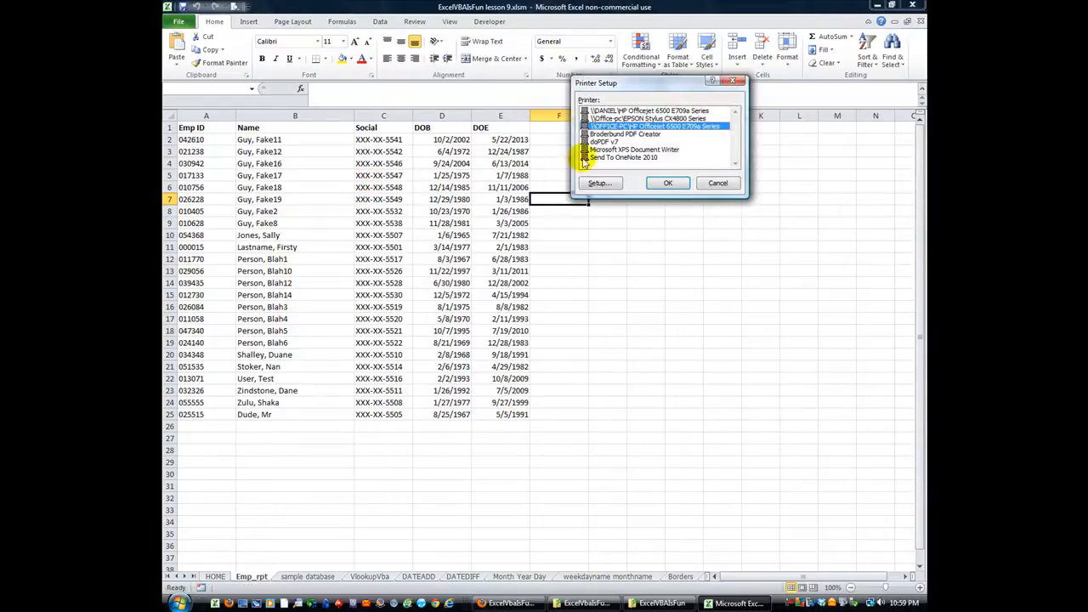
left_click(668, 183)
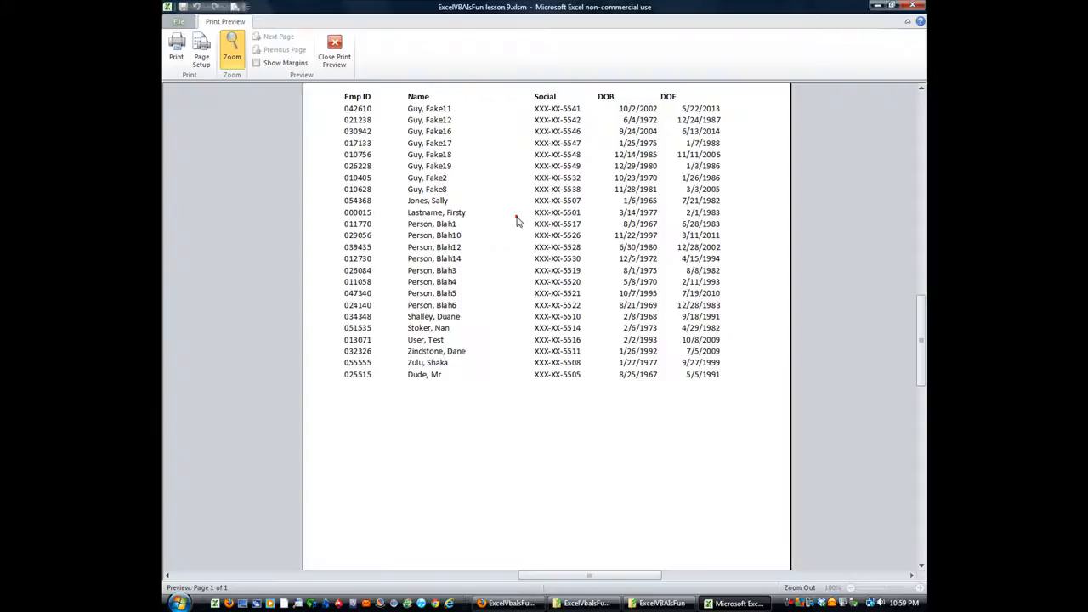
left_click(335, 52)
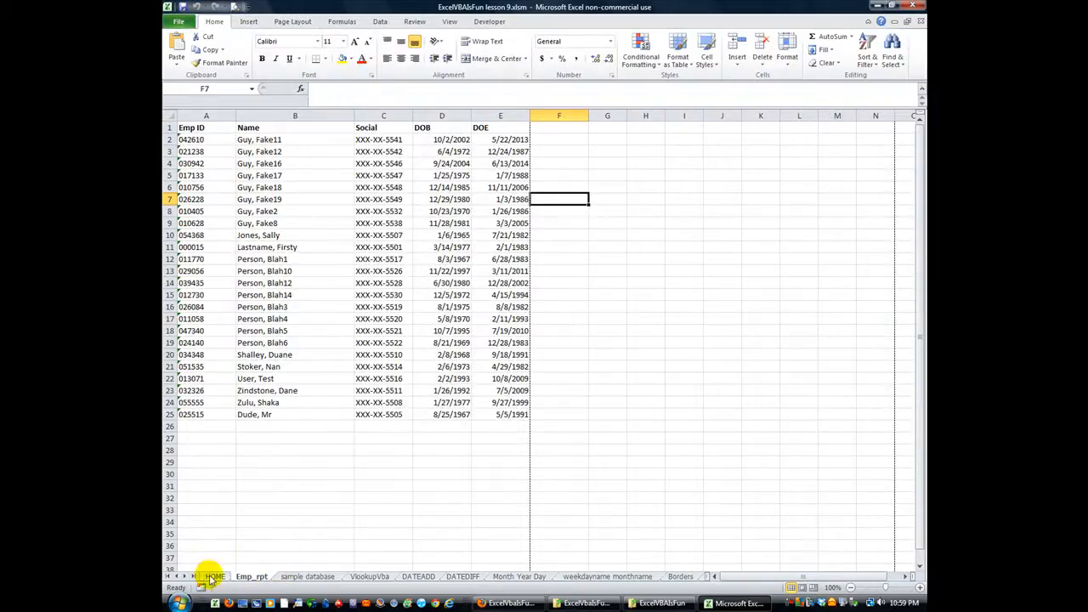
On the sample database sheet, view and dismiss Product 5's details message.
left_click(307, 576)
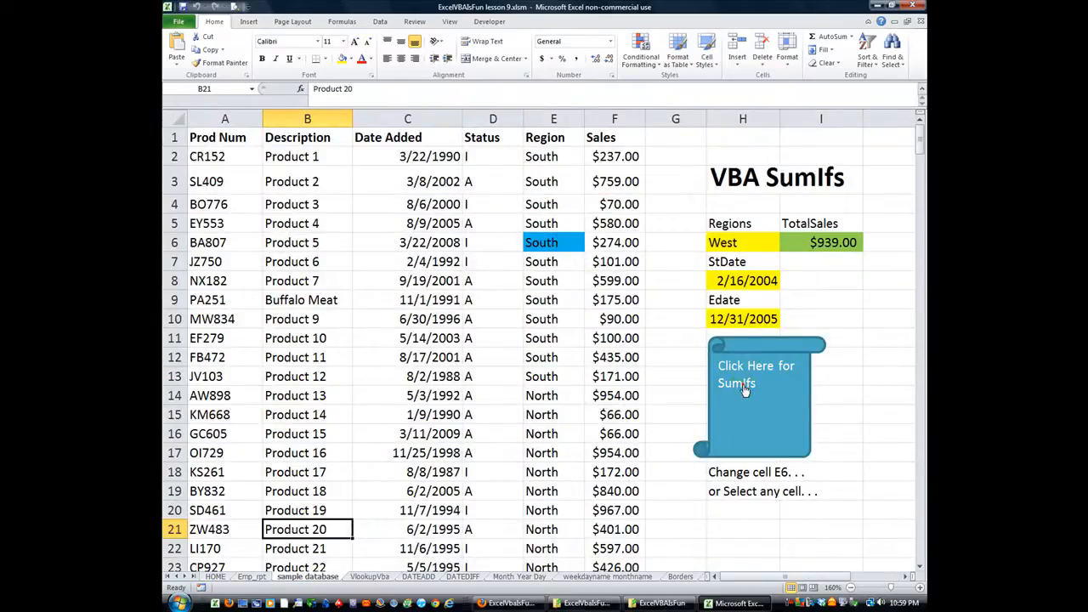
left_click(553, 261)
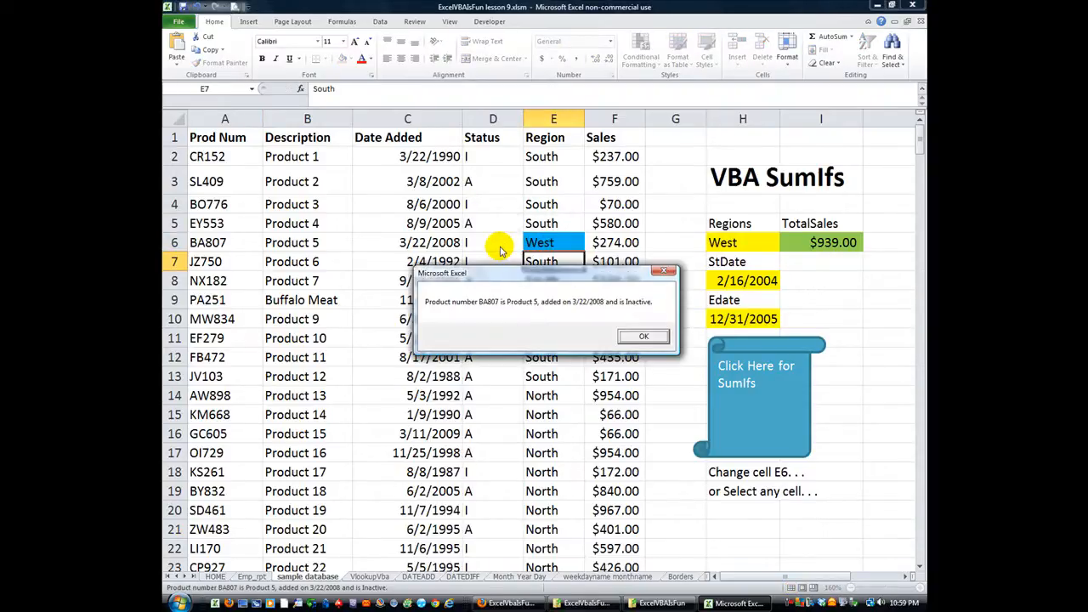
left_click(643, 336)
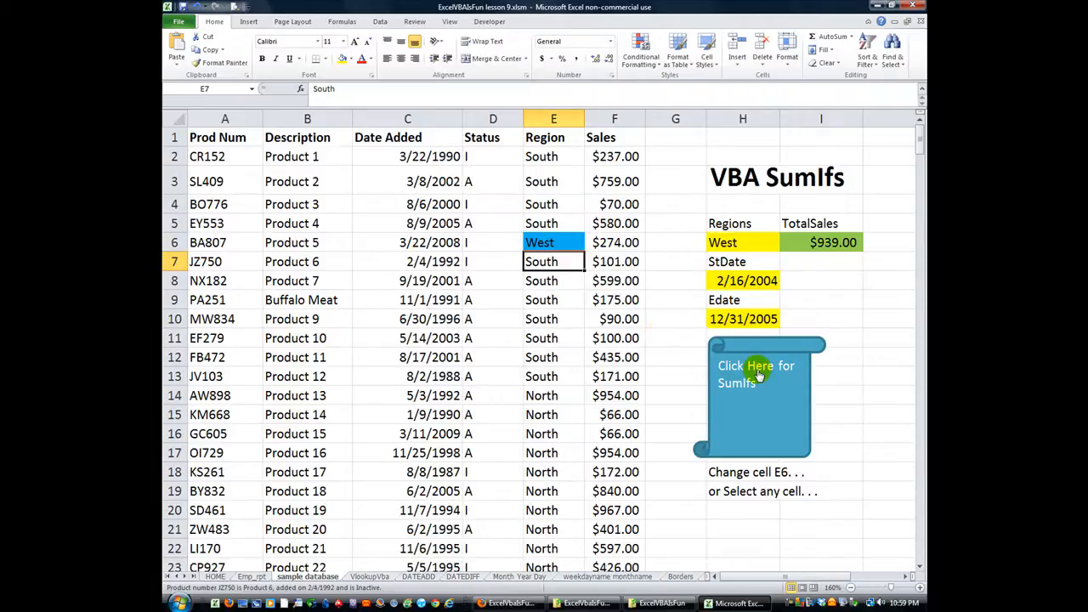
mouse_move(745, 243)
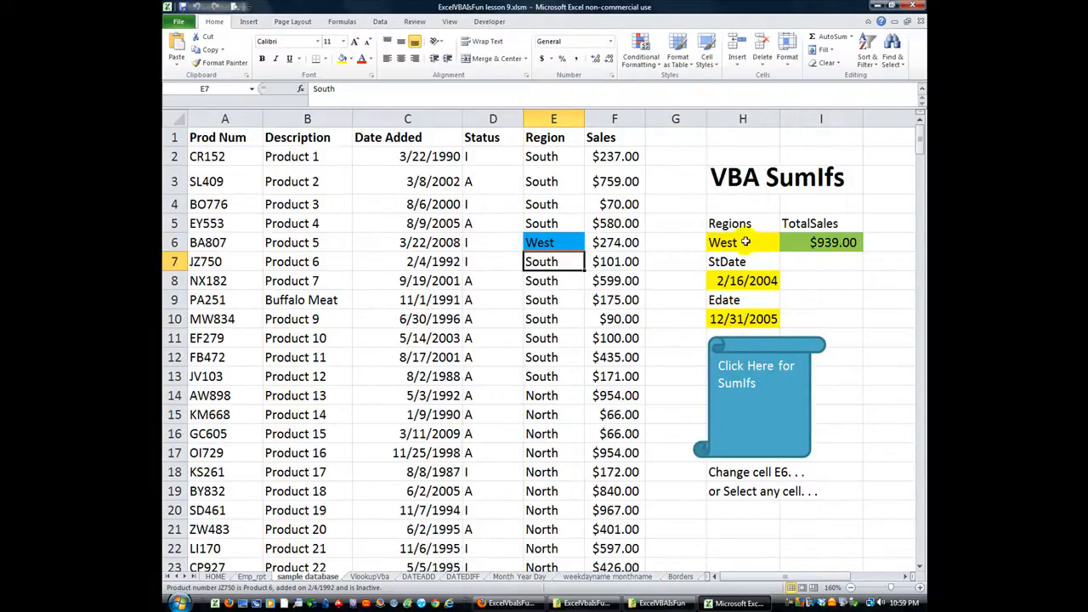
Set the H6 region criterion to south, see $580.00 total sales, then visit VlookupVba and DATEADD.
double_click(742, 242)
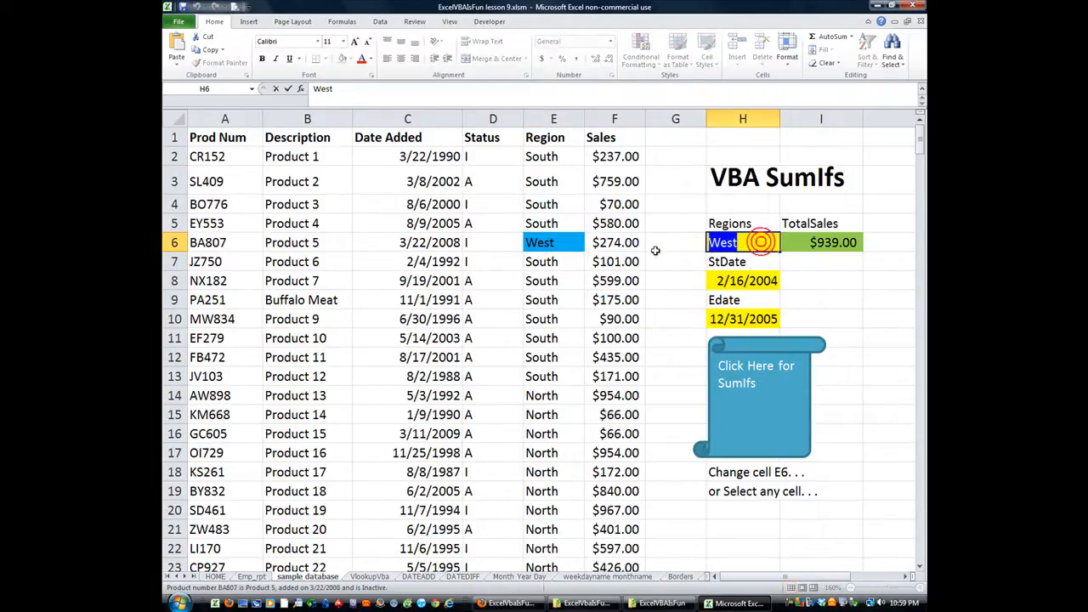
type("south")
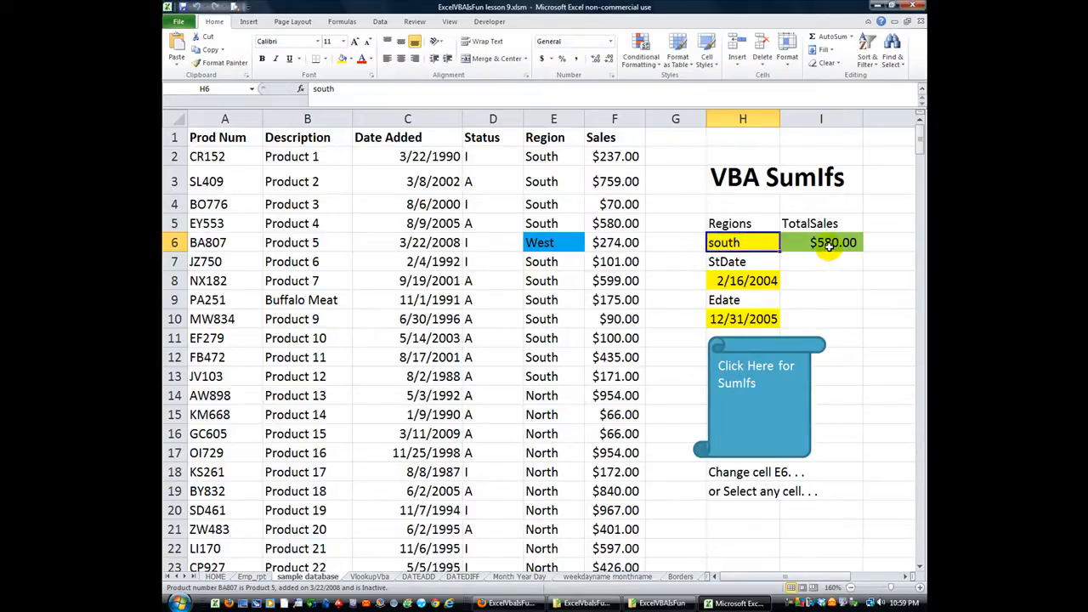
left_click(821, 242)
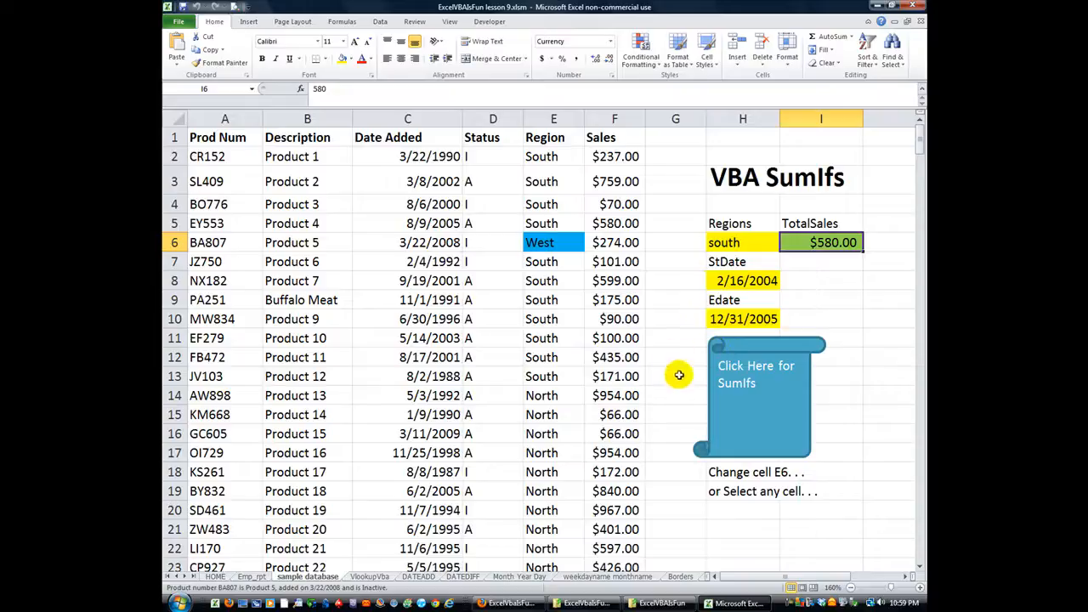
left_click(369, 577)
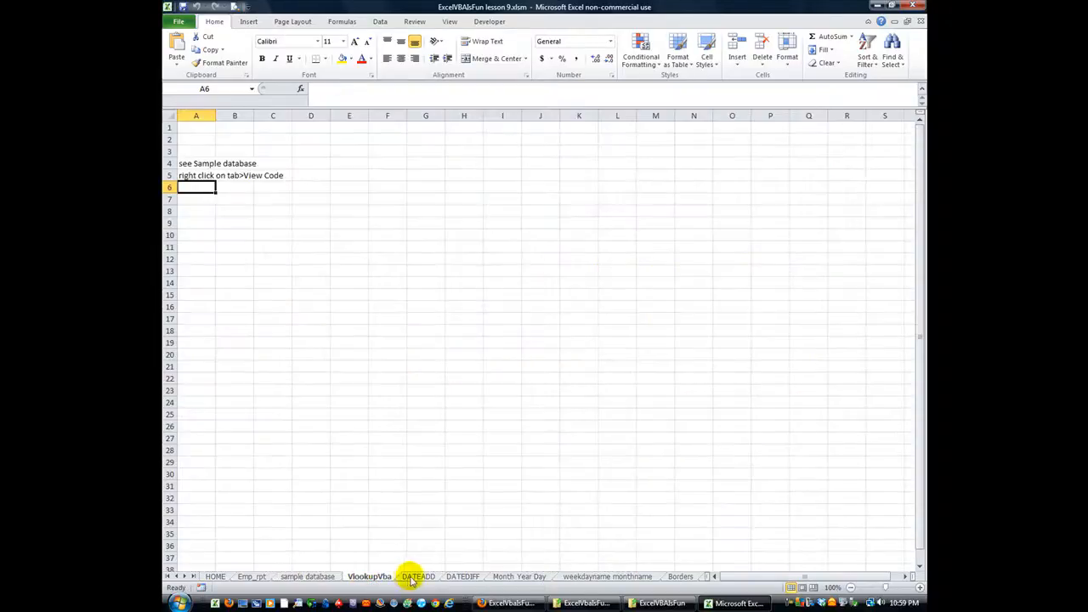
left_click(463, 576)
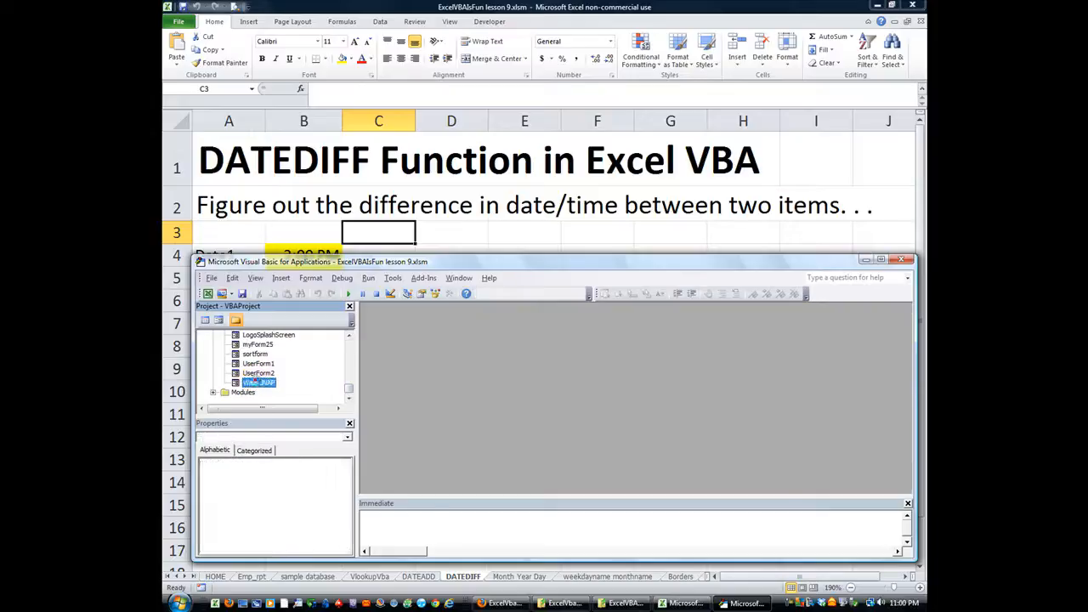
Show UserForm2's St Date and End Date design, then browse Module1 in Modules.
double_click(258, 373)
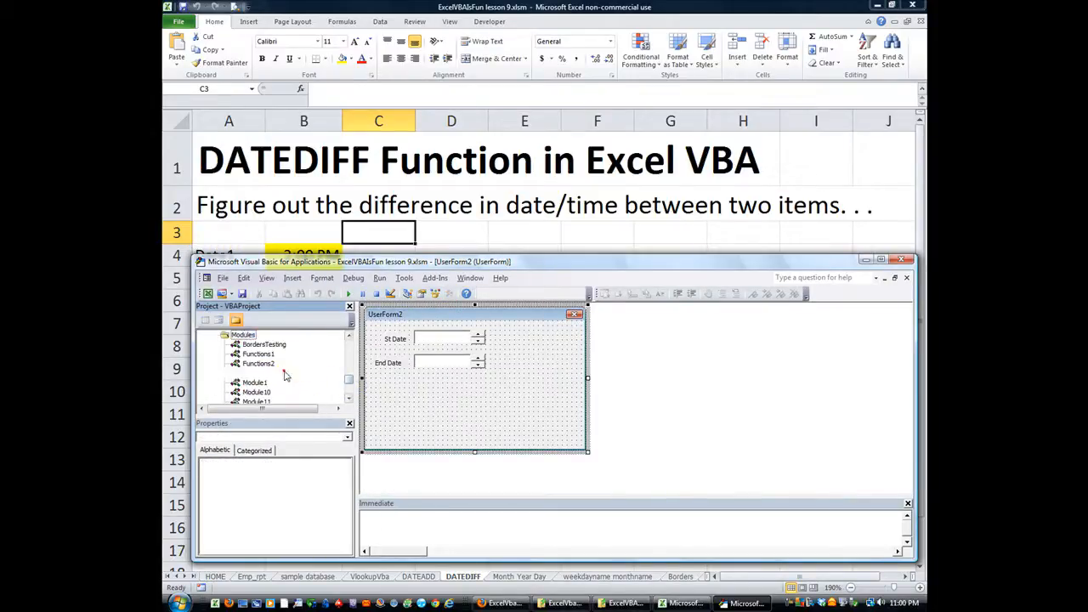
left_click(255, 382)
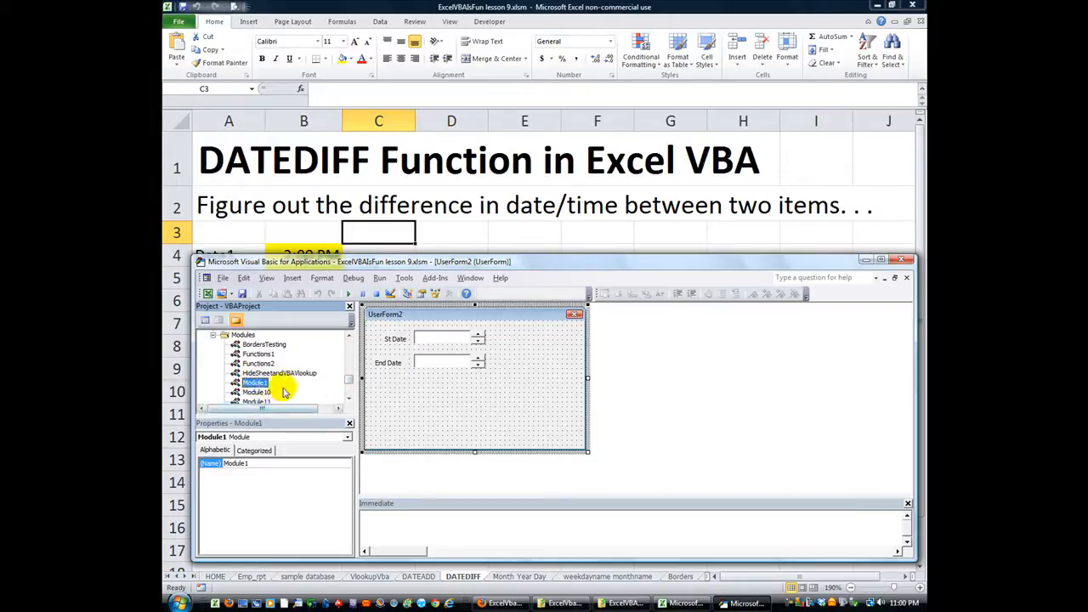
left_click(348, 399)
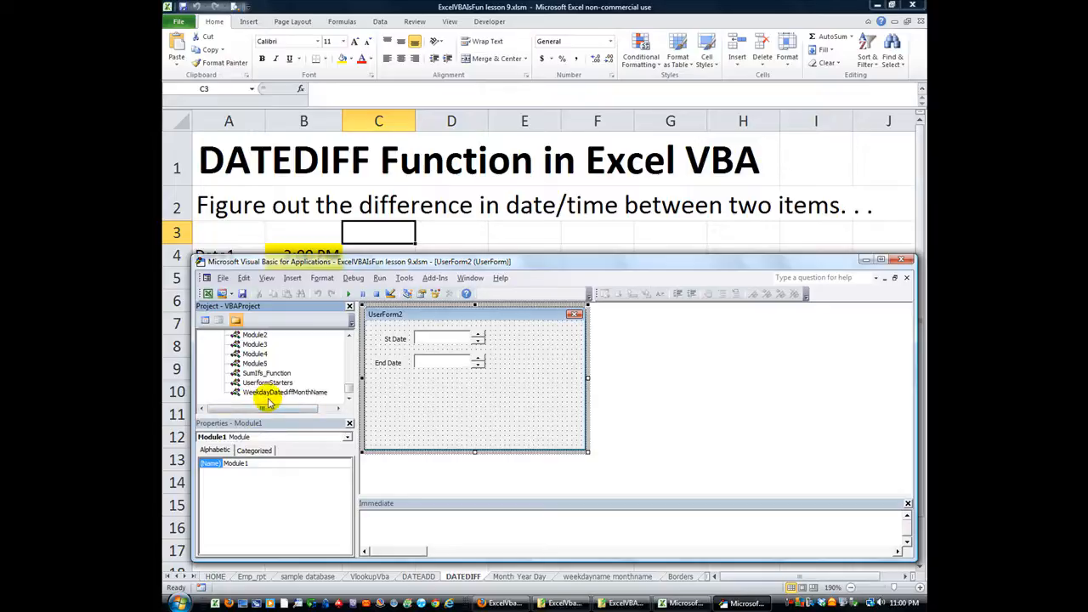
mouse_move(283, 354)
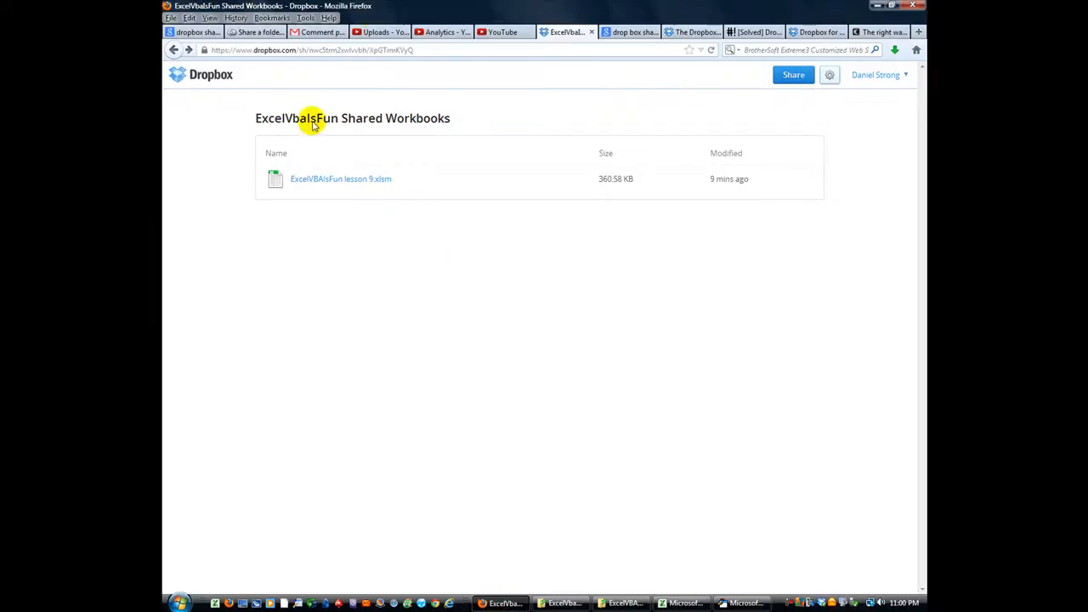
mouse_move(341, 275)
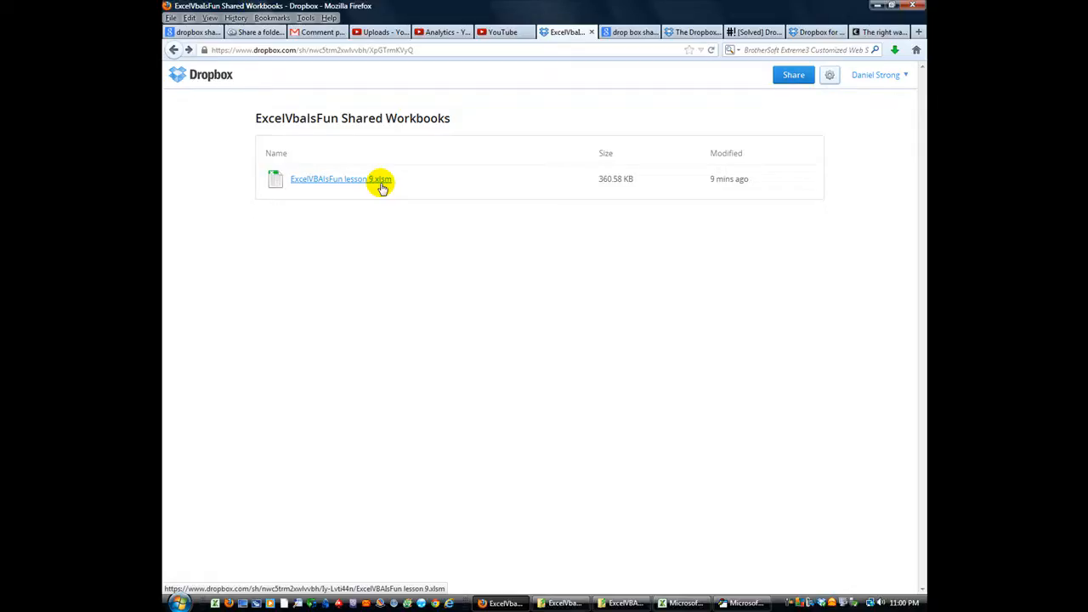
mouse_move(379, 260)
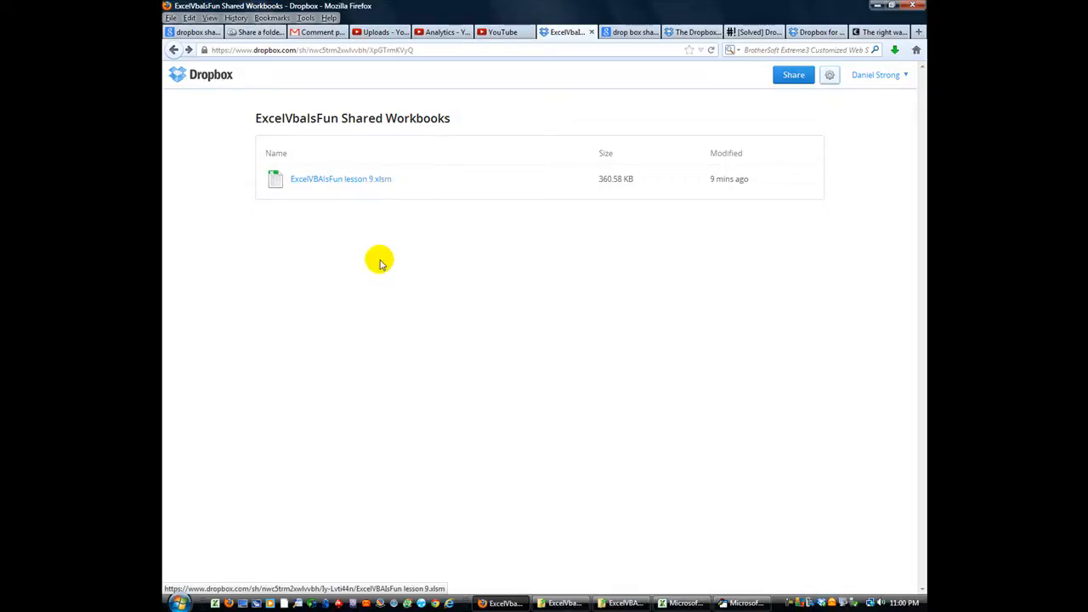
mouse_move(367, 179)
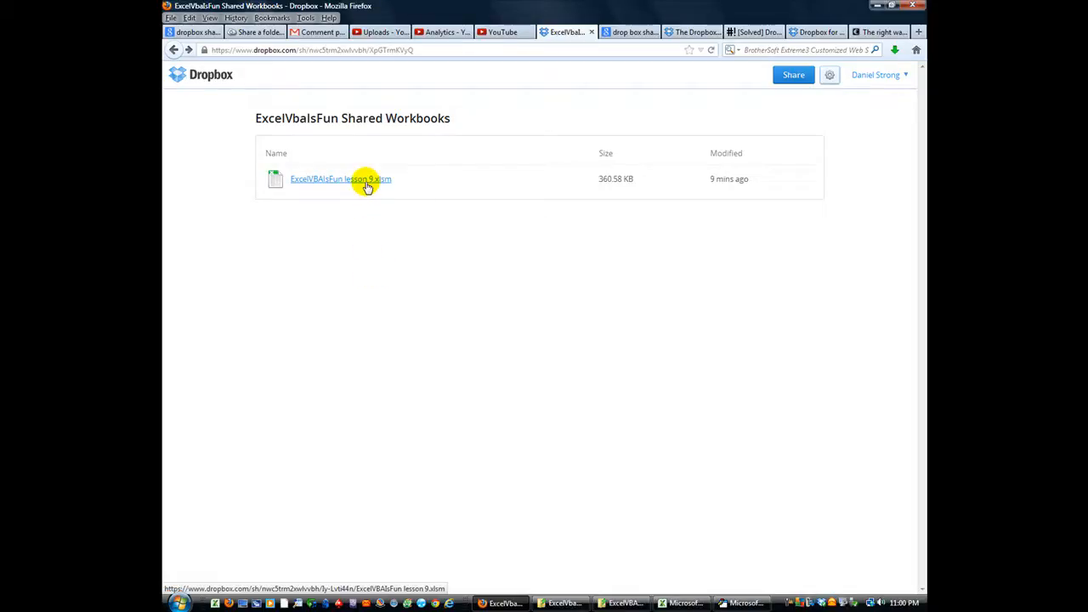
mouse_move(346, 283)
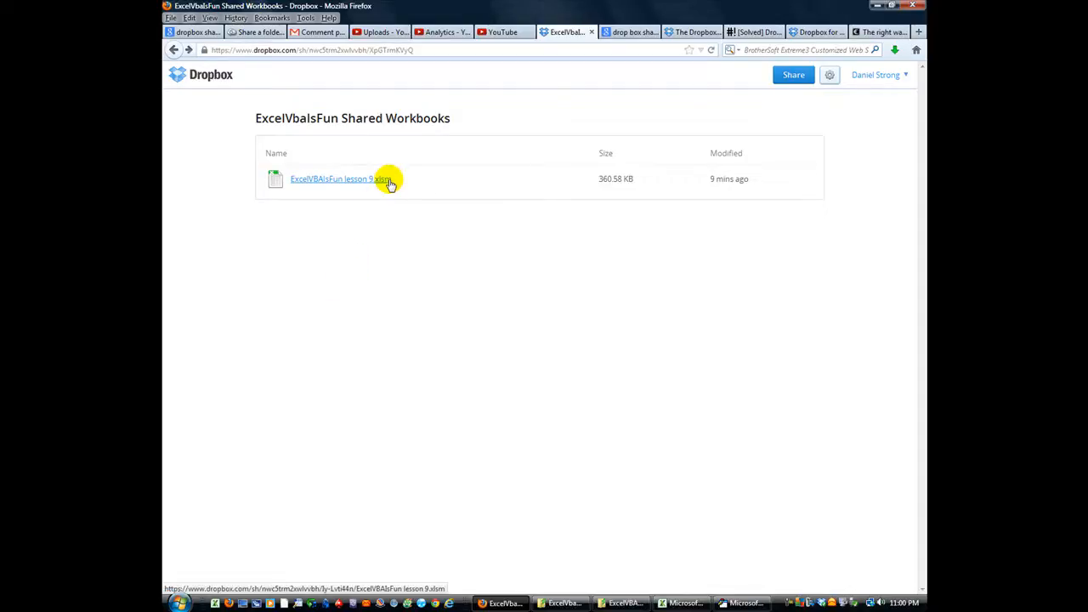
mouse_move(334, 209)
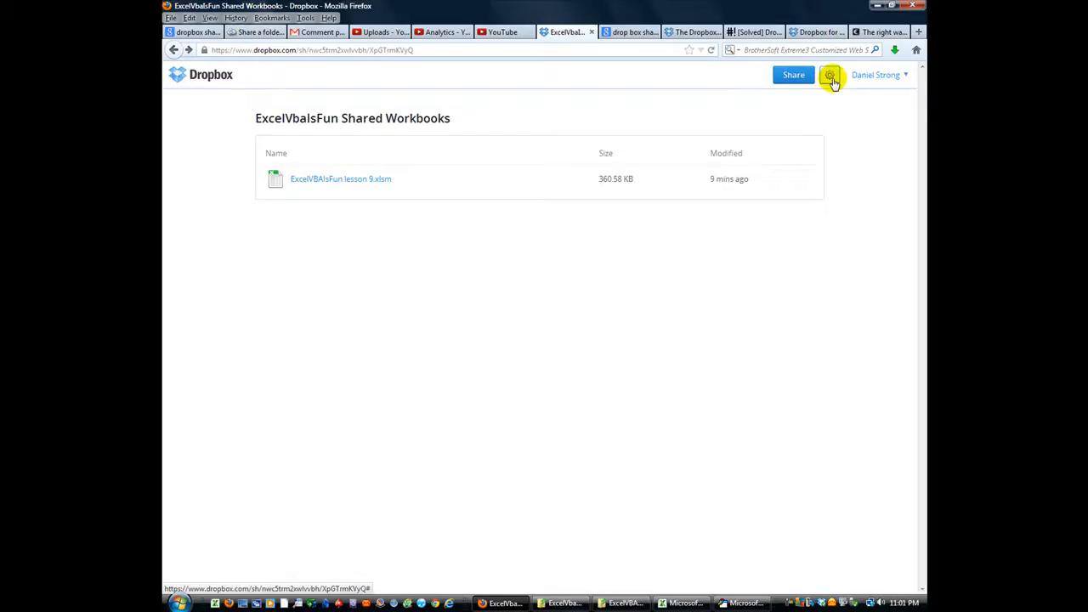
In Dropbox's ExcelVbaIsFun Shared Workbooks folder, open the lesson 9.xlsm download page.
left_click(830, 75)
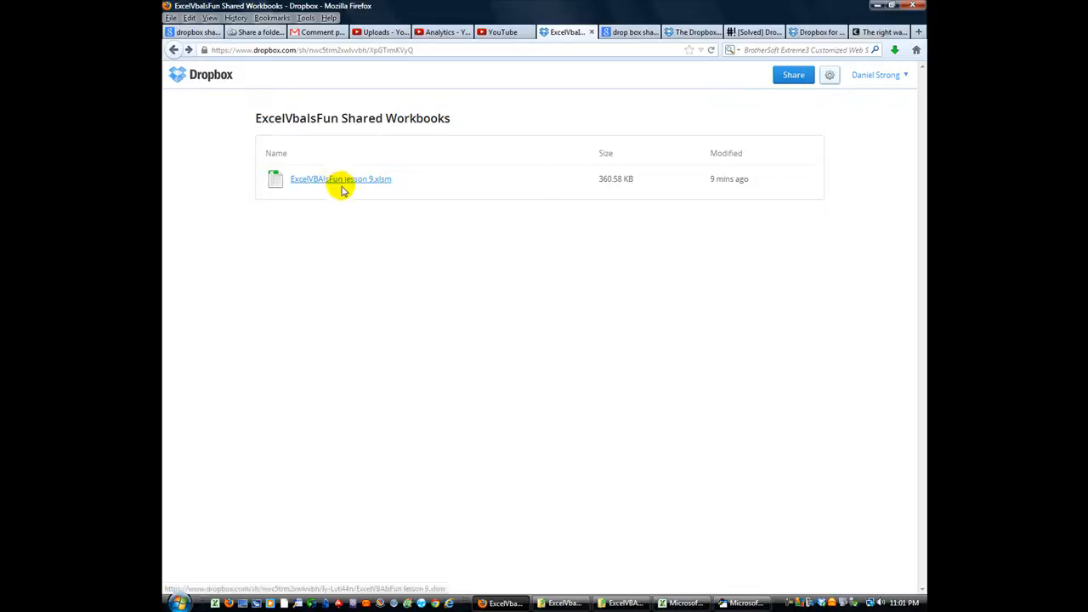
mouse_move(308, 229)
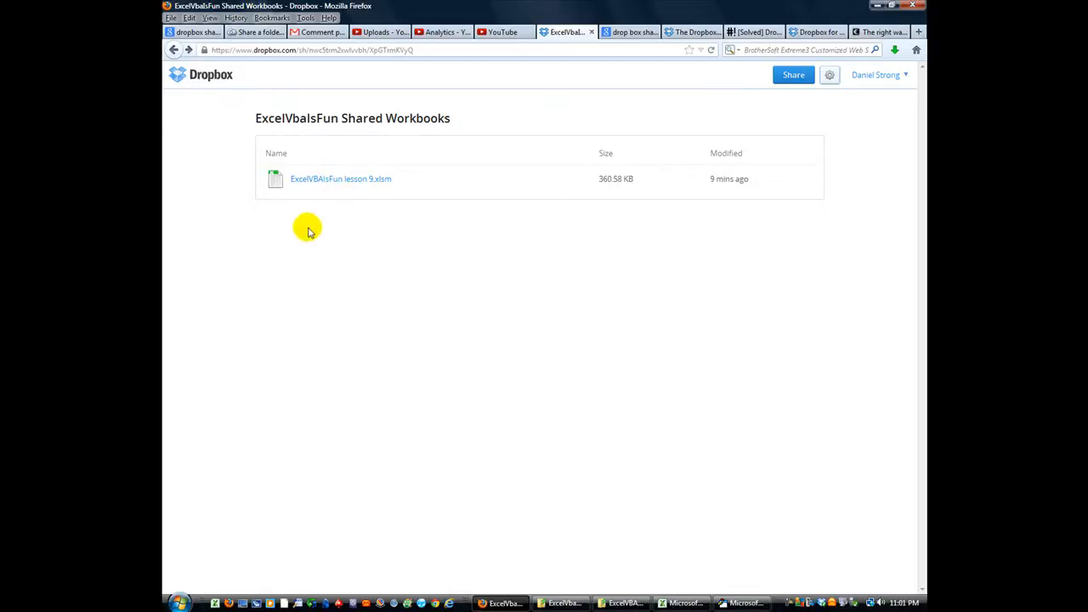
mouse_move(299, 211)
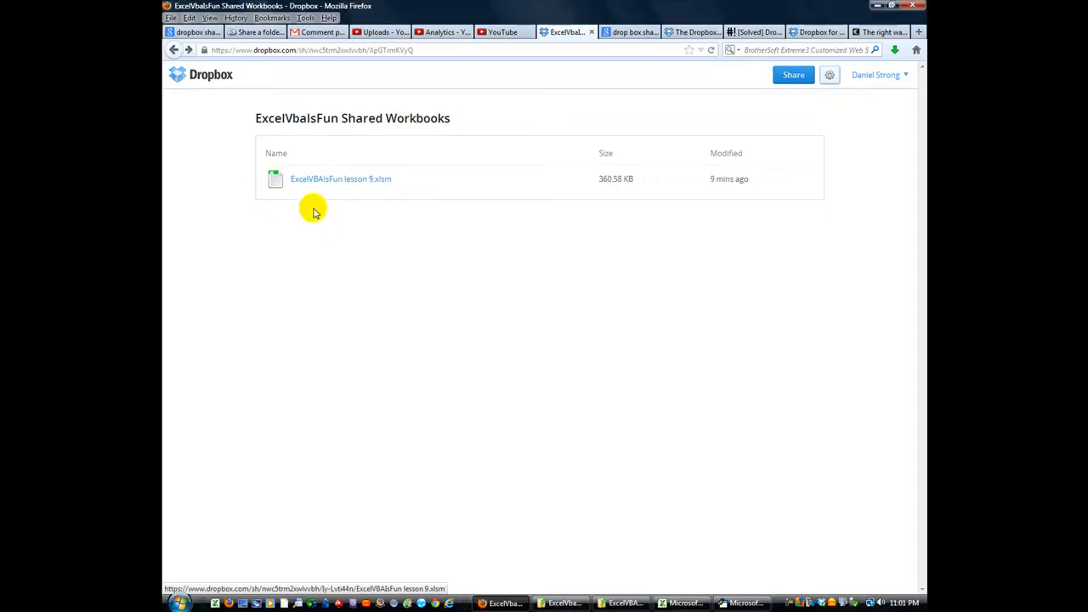
mouse_move(374, 224)
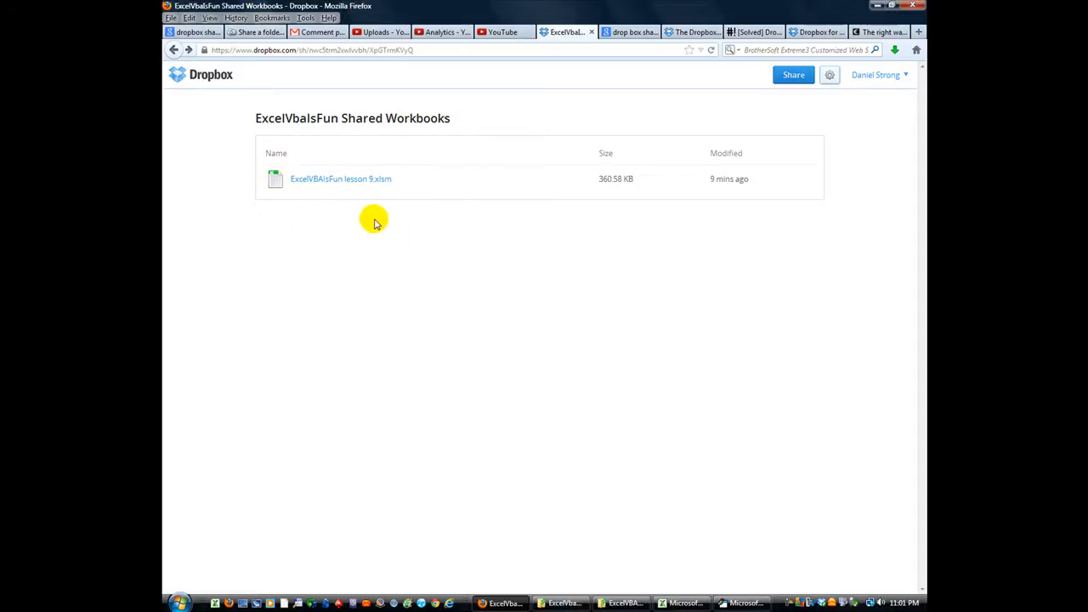
mouse_move(340, 219)
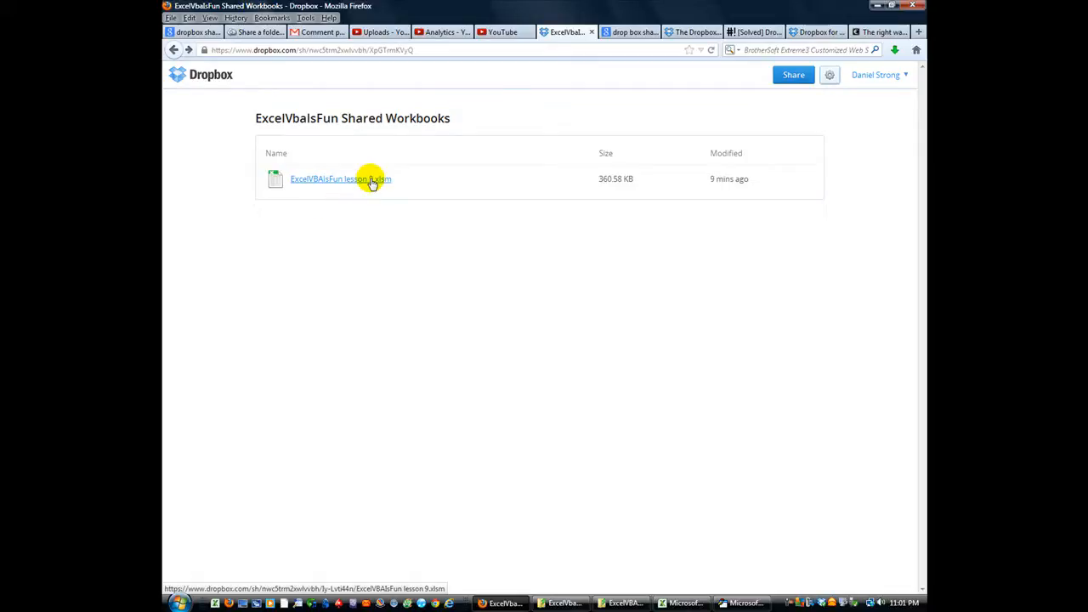
left_click(340, 179)
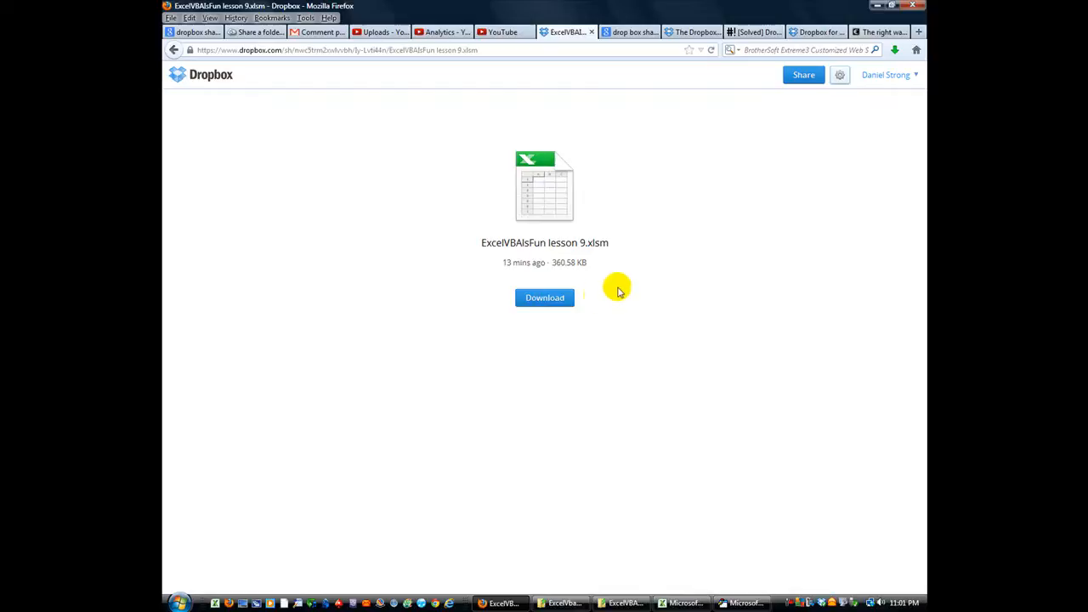
mouse_move(628, 313)
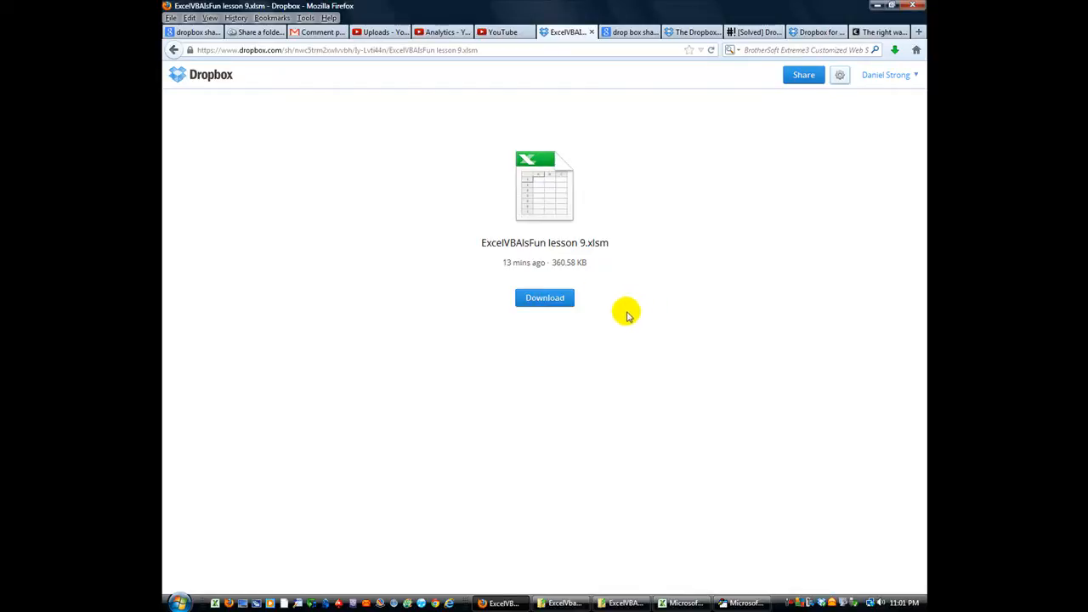
mouse_move(631, 323)
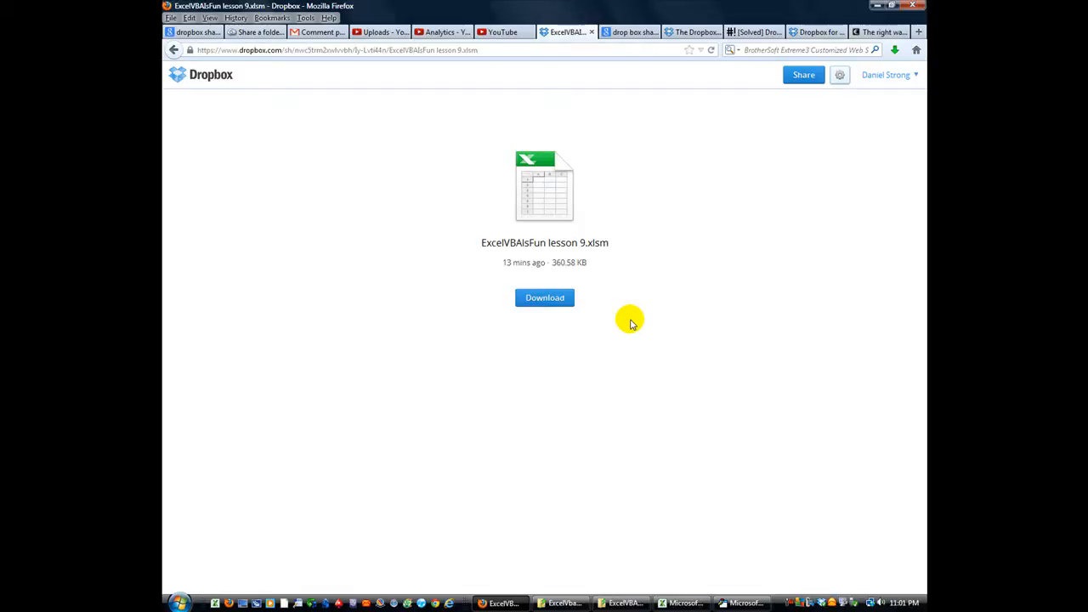
mouse_move(631, 318)
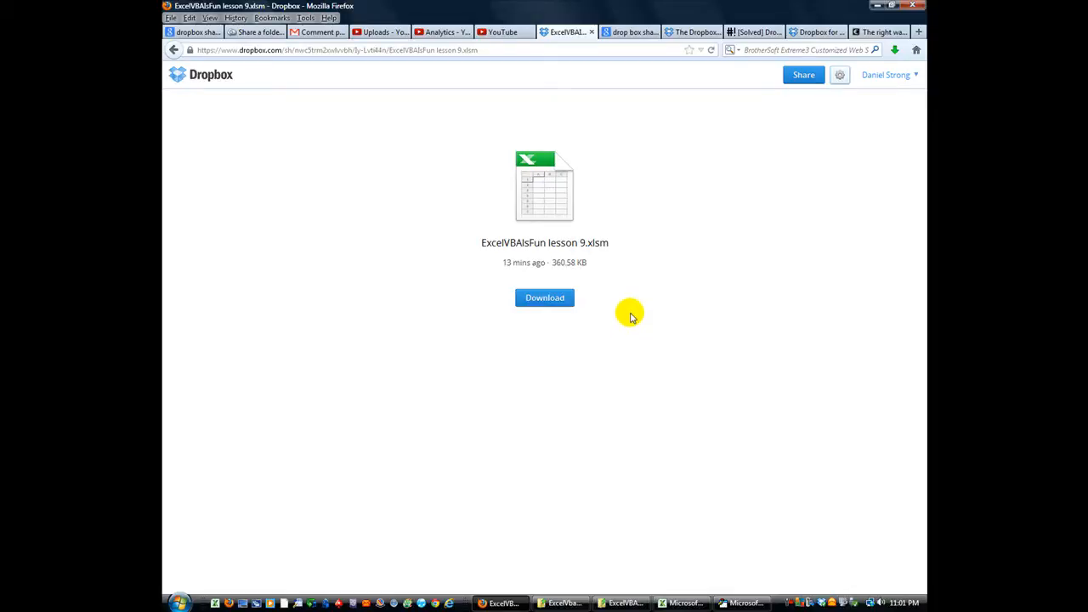
mouse_move(627, 319)
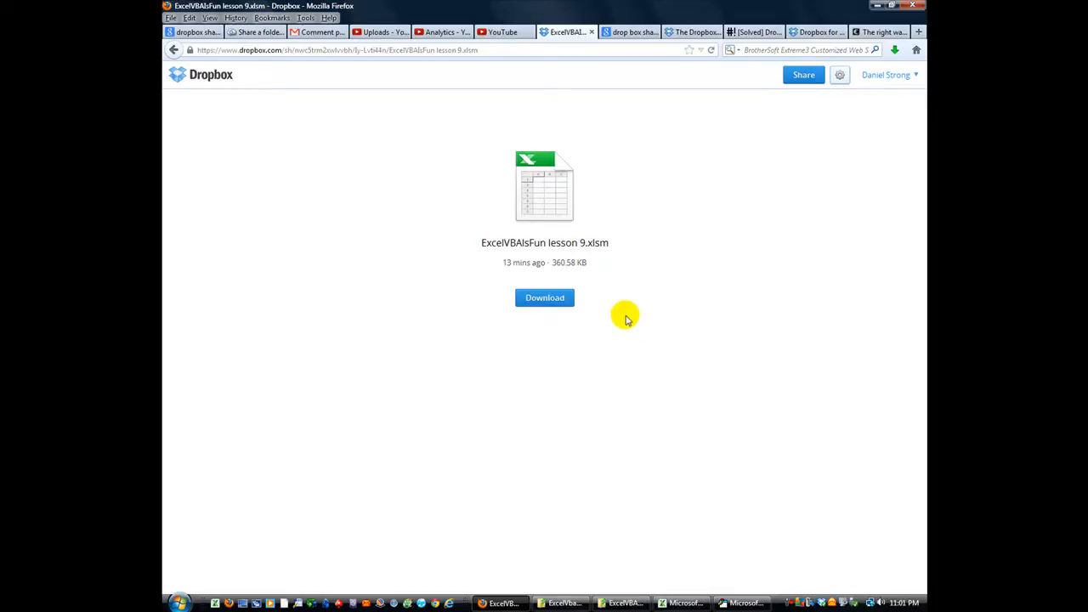
mouse_move(441, 311)
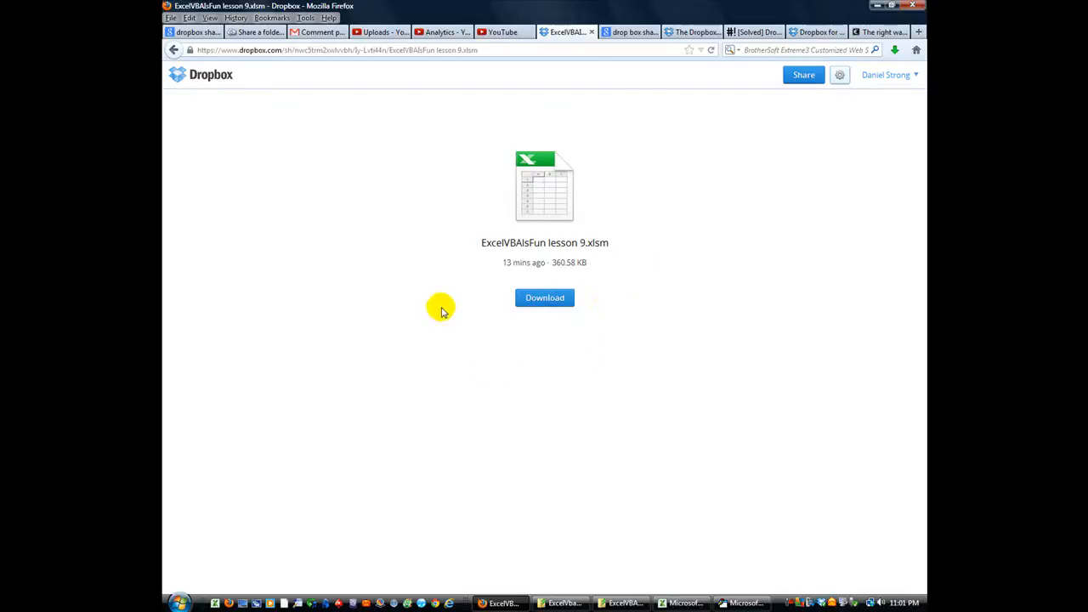
mouse_move(613, 332)
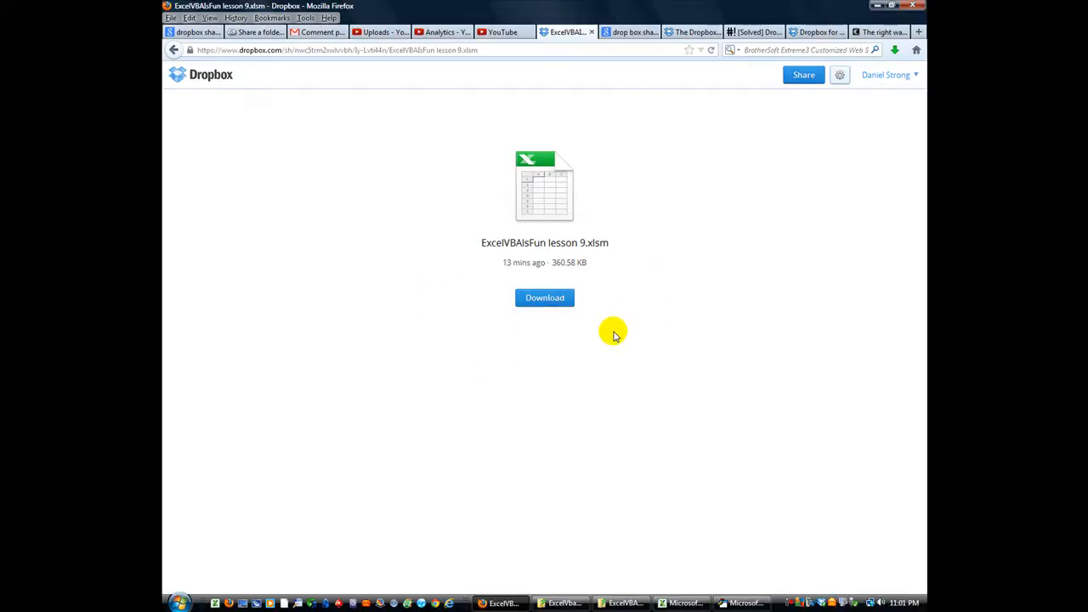
mouse_move(638, 325)
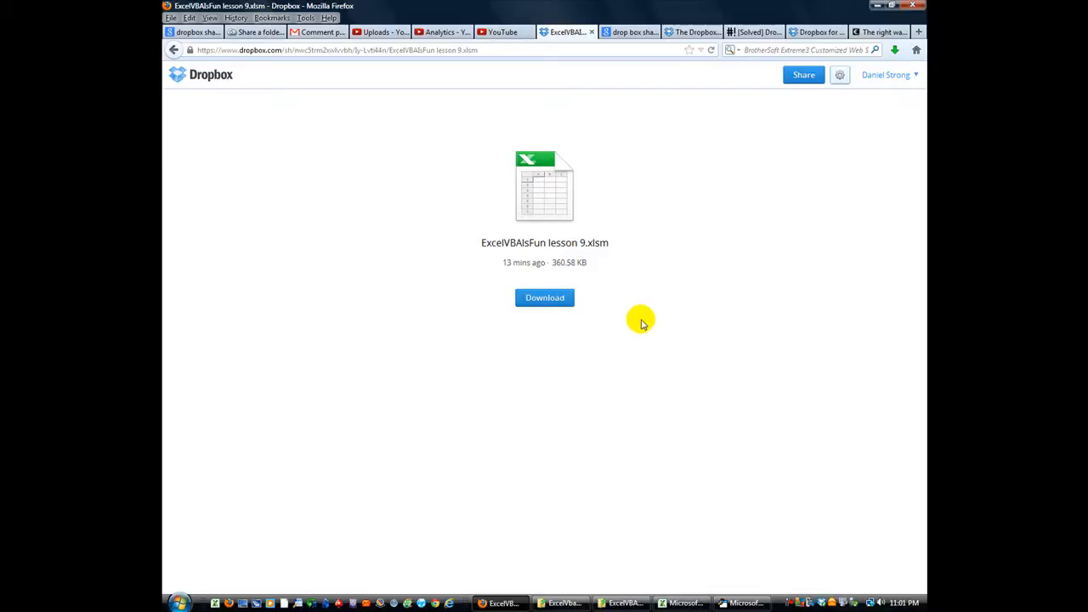
mouse_move(625, 304)
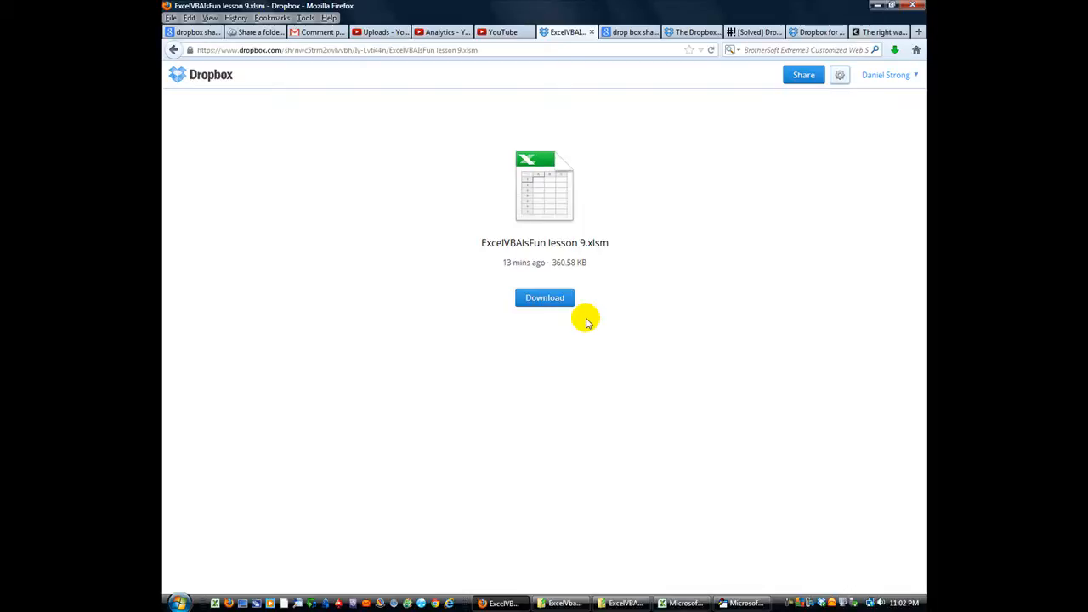
mouse_move(587, 317)
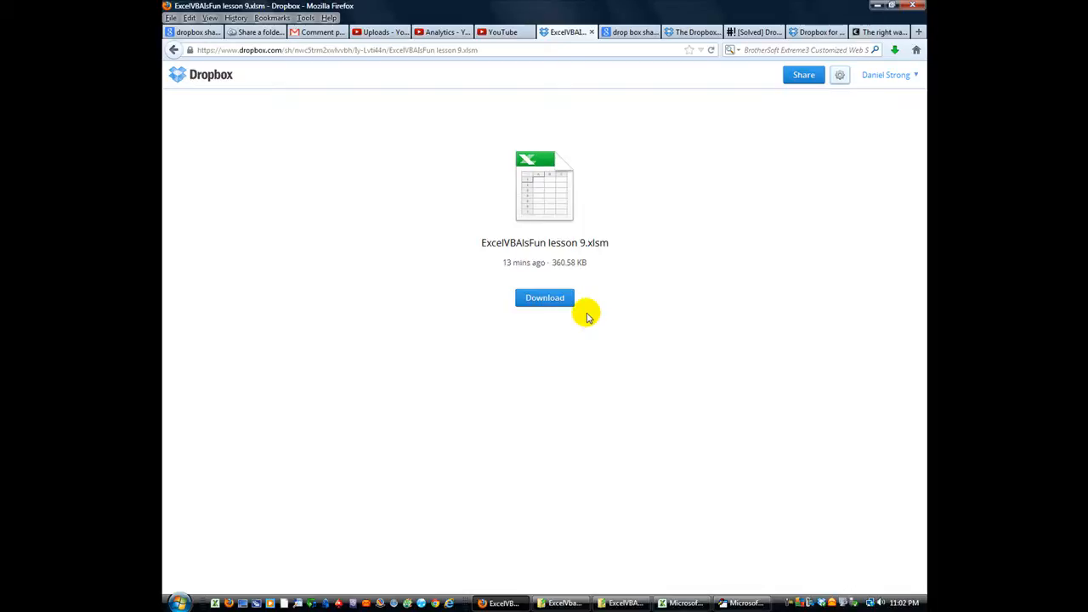